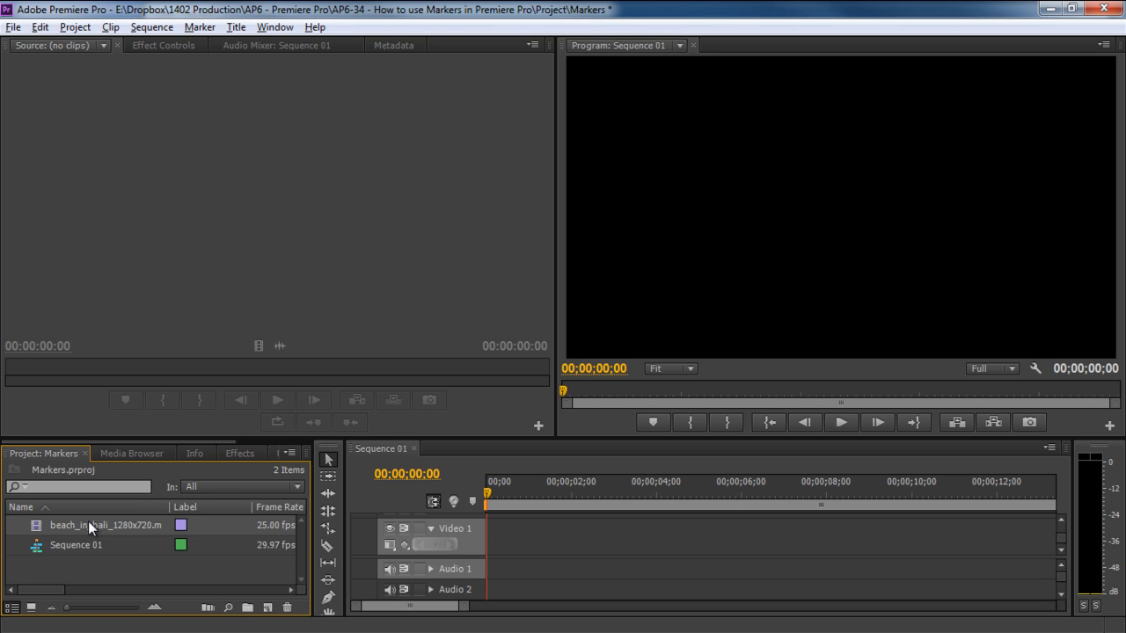
- Open beach_in_bali_1280x720.mp4 in the Source Monitor and park it at 00:00:09:20
double_click(105, 524)
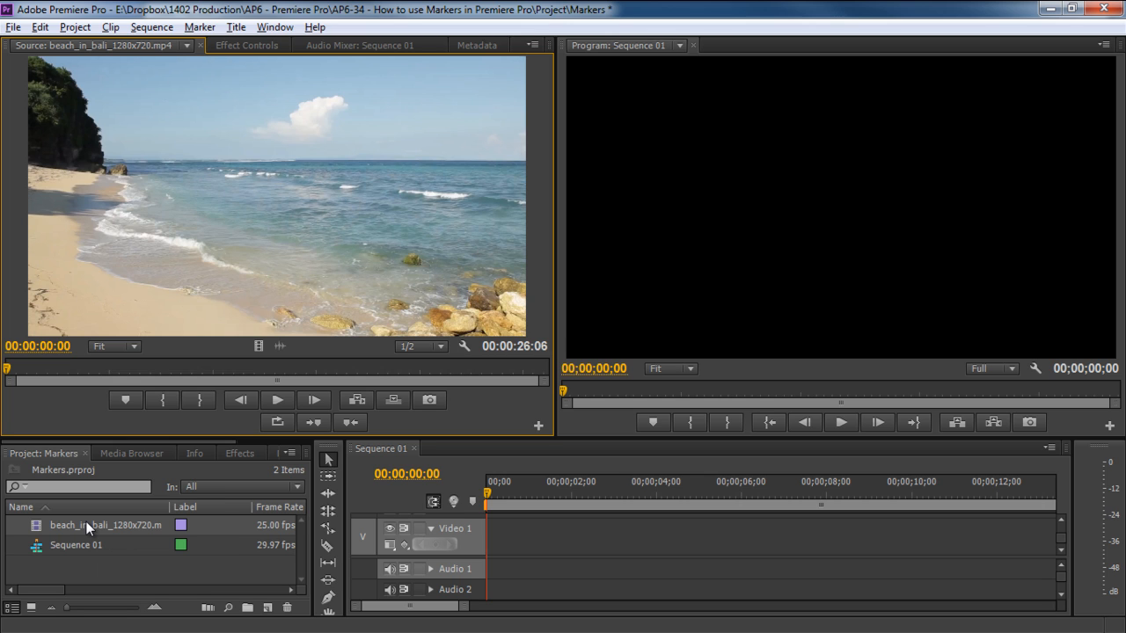
click(276, 399)
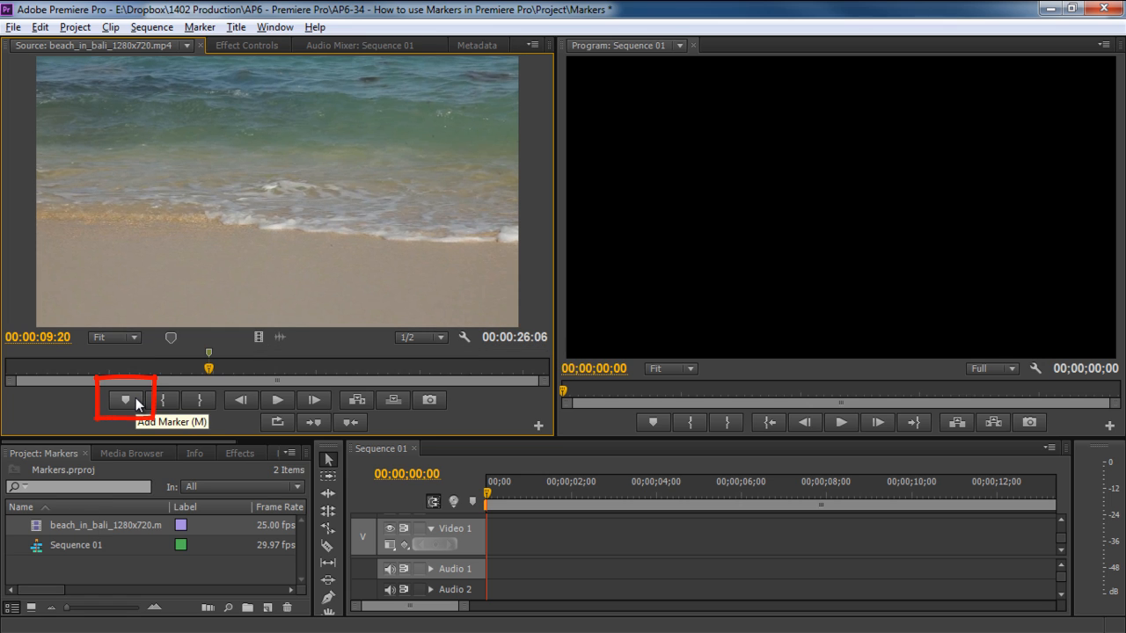
mouse_move(209, 359)
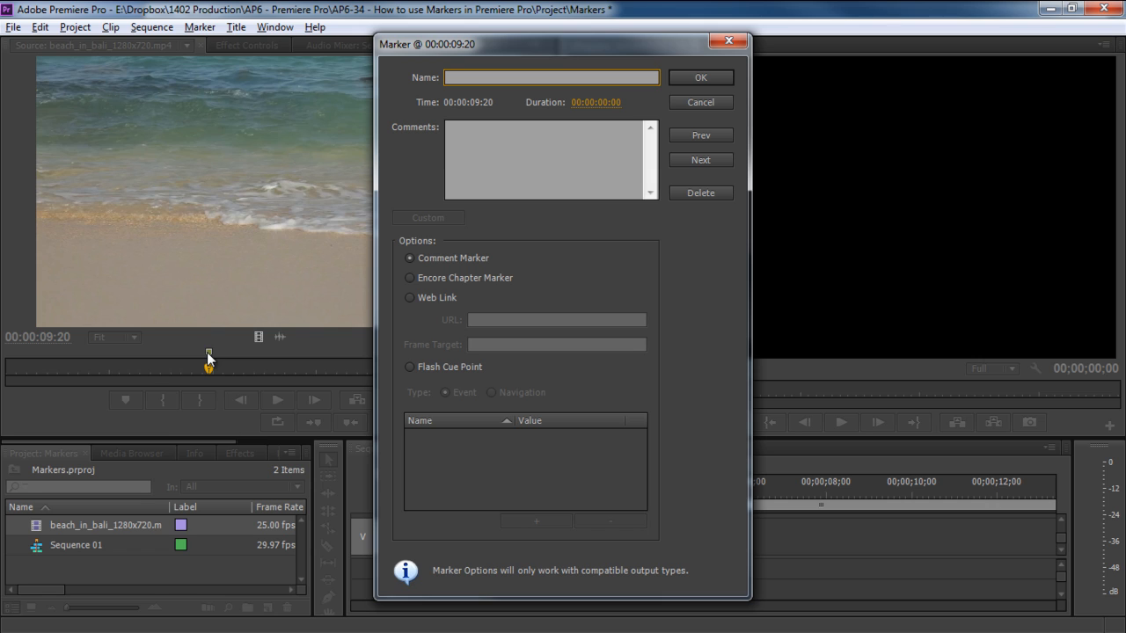
- Name the marker "Change of Shot" with comment "At this frame, the shot changes"
text(Change of Shot)
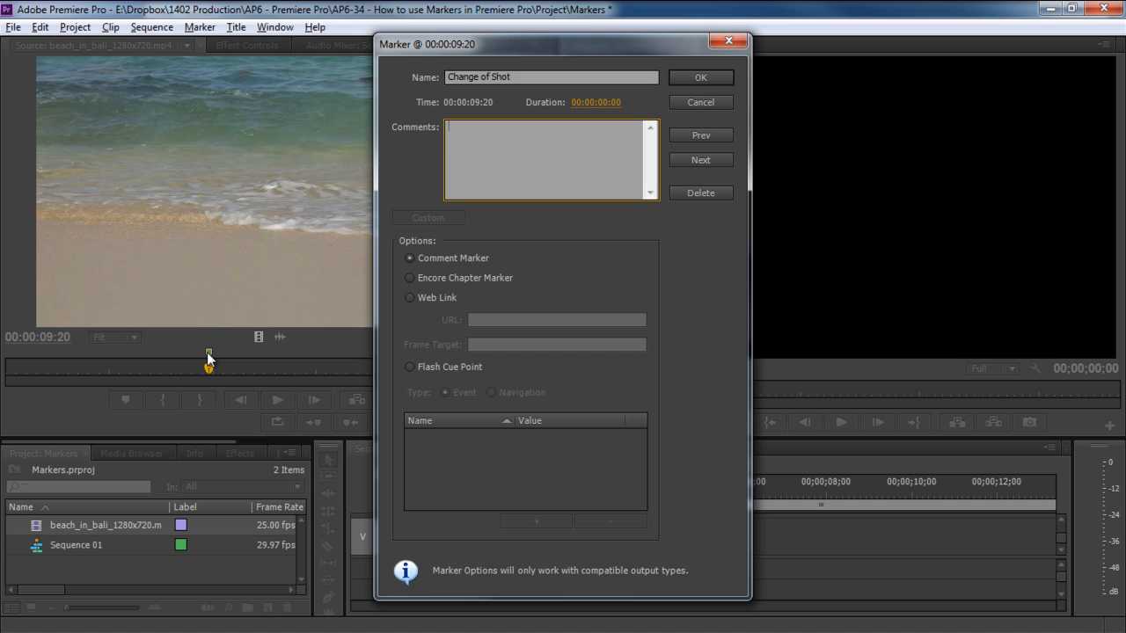
text(At this frame, th)
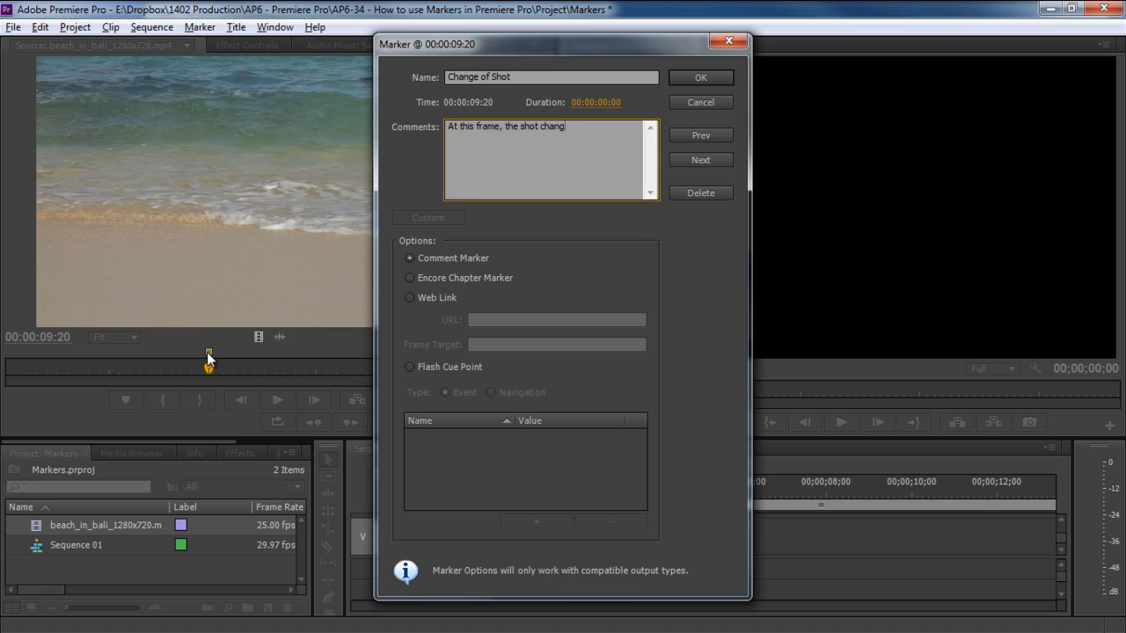
text(es)
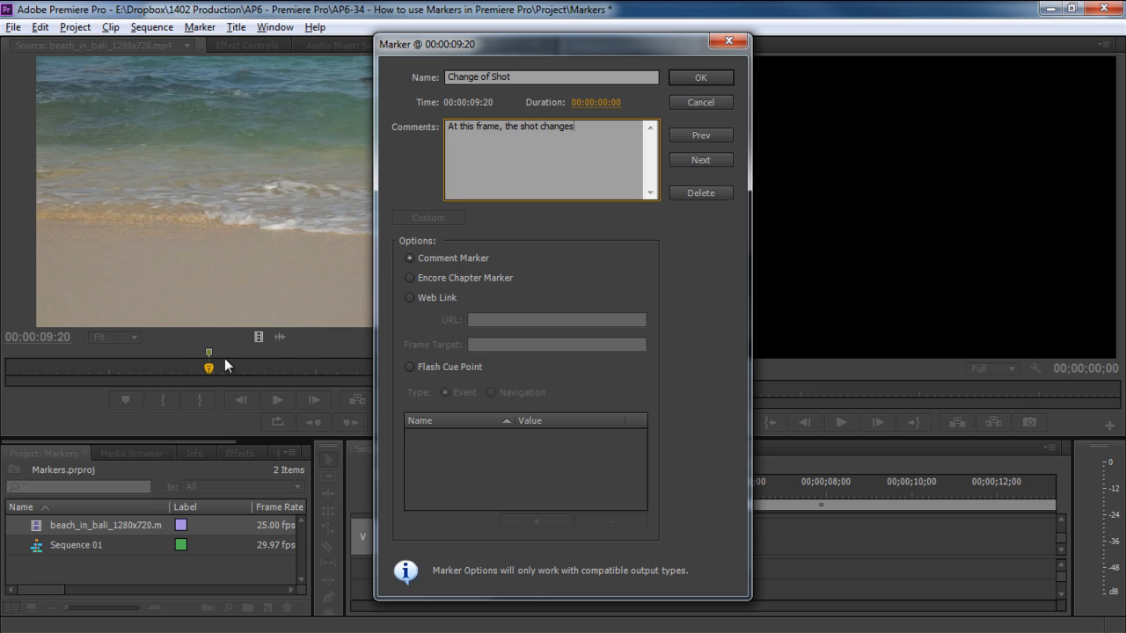
- Try Encore Chapter, Web Link and Flash Cue Point (navigation) types, then save as a Comment Marker
click(408, 278)
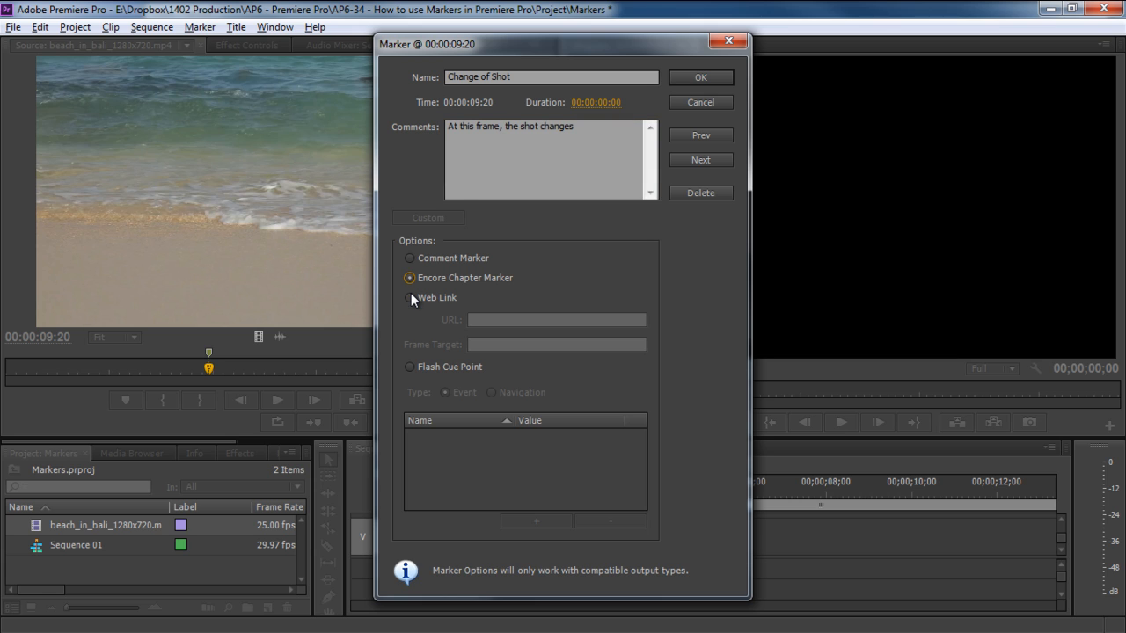
click(408, 297)
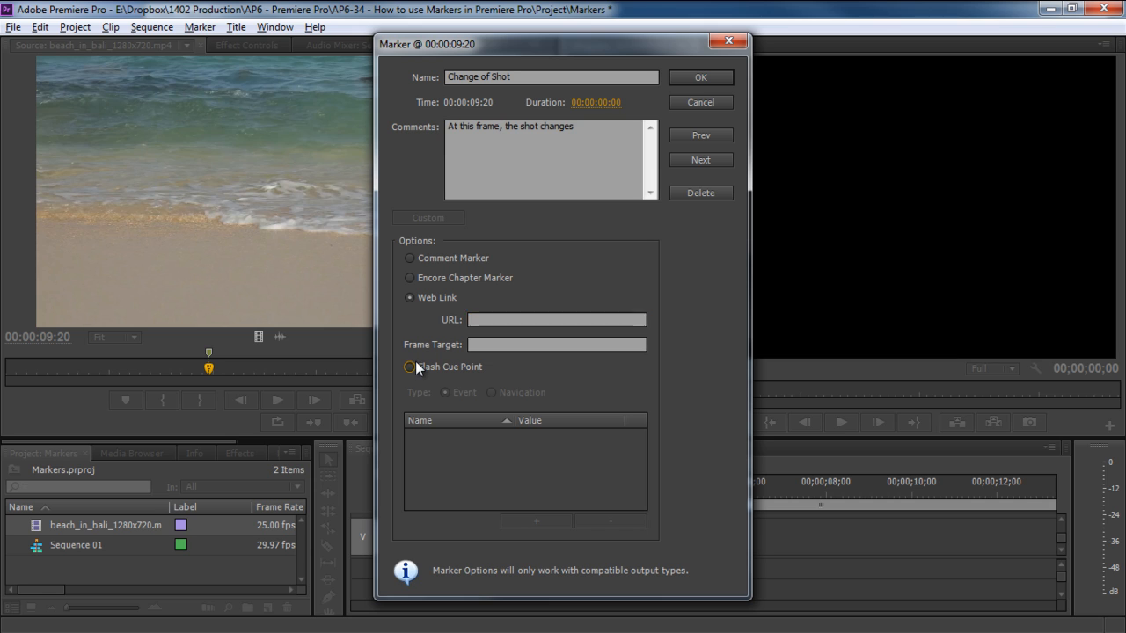
click(408, 368)
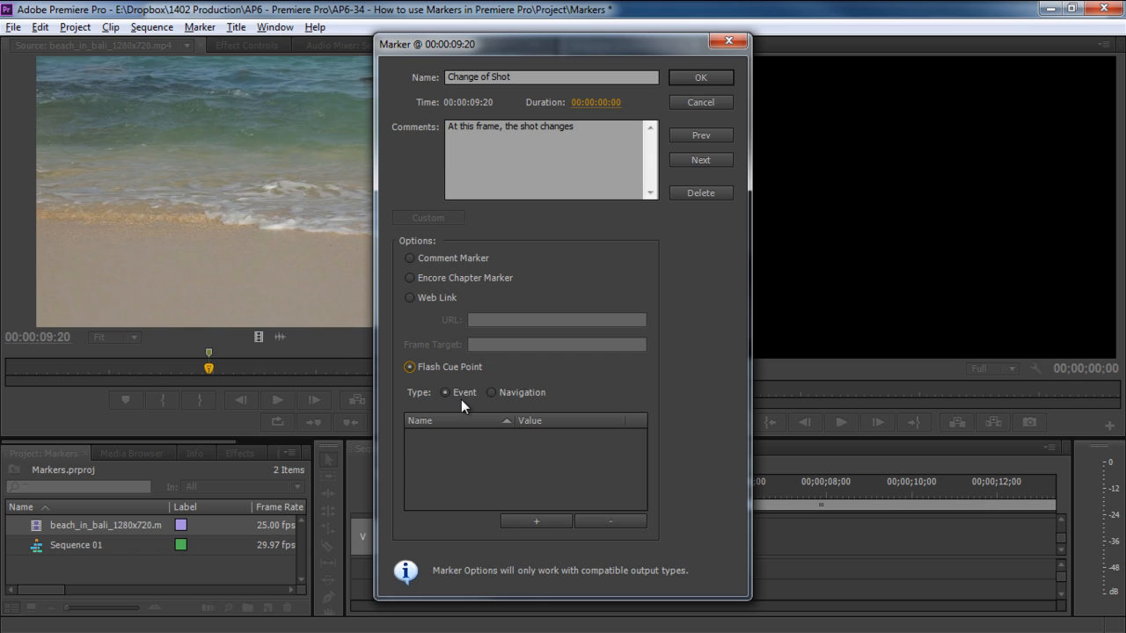
click(491, 392)
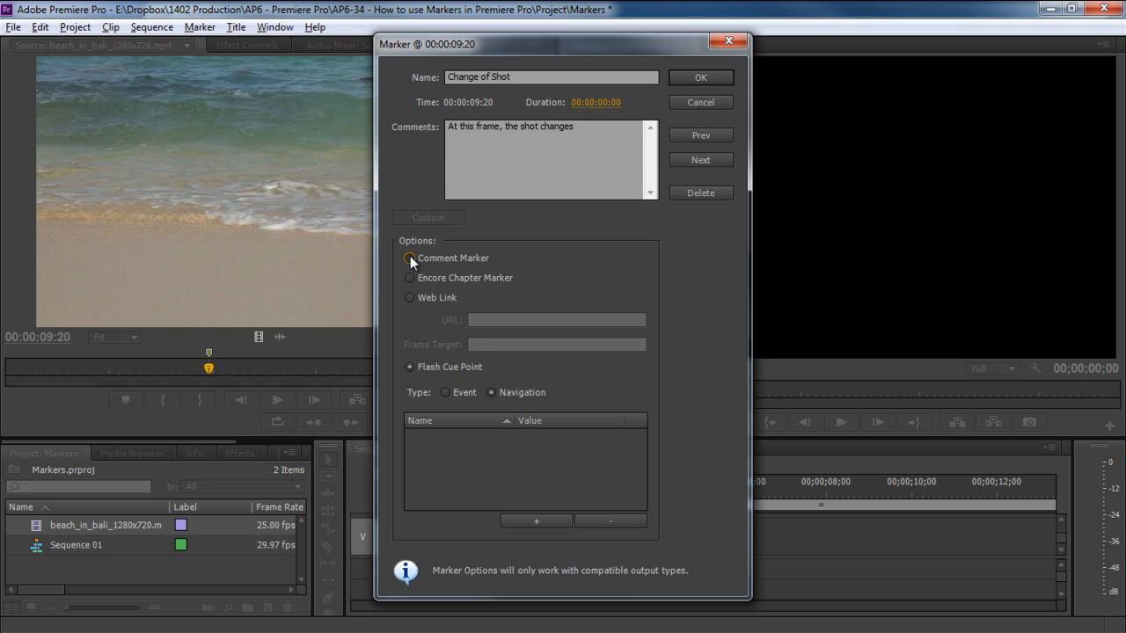
click(700, 78)
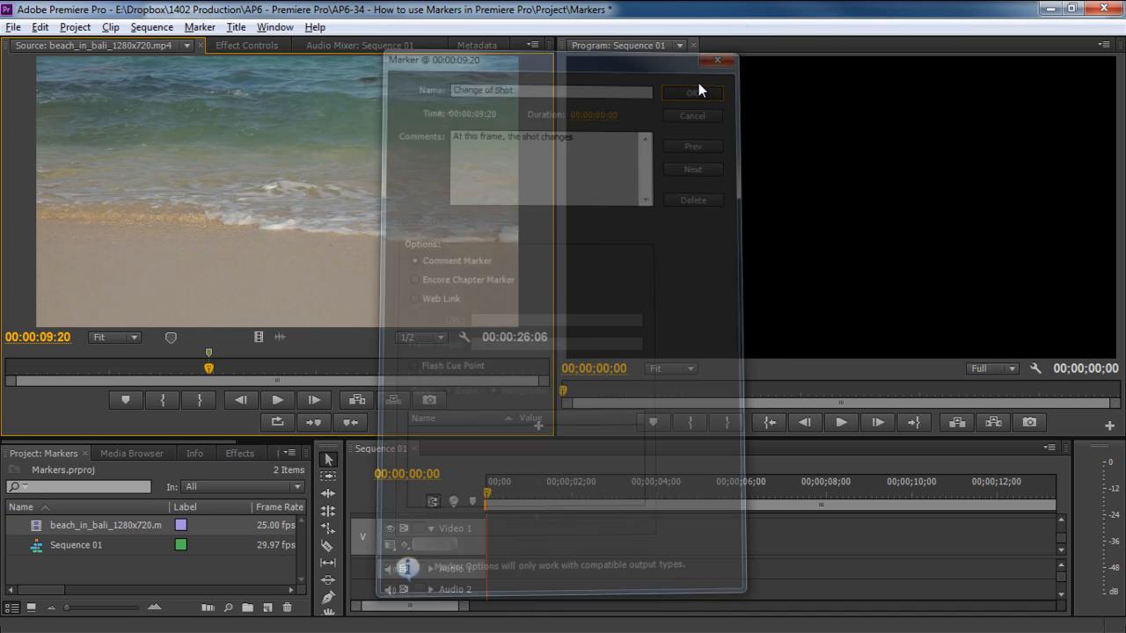
click(693, 91)
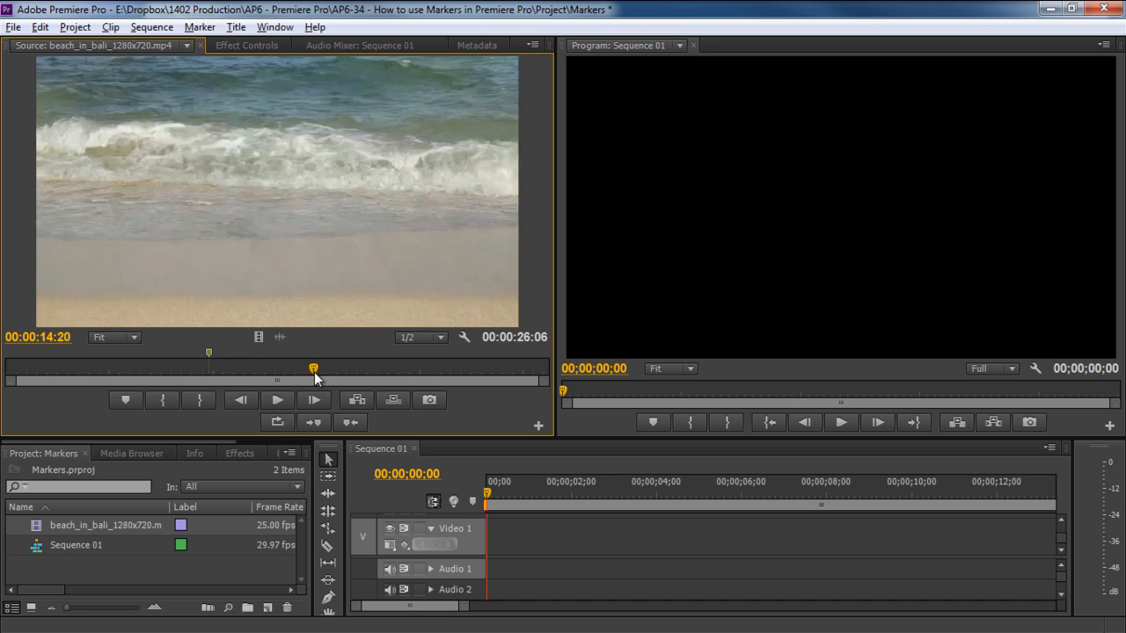
- Advance the beach clip to the next shot change at 00:00:18:02
drag(313, 369, 378, 369)
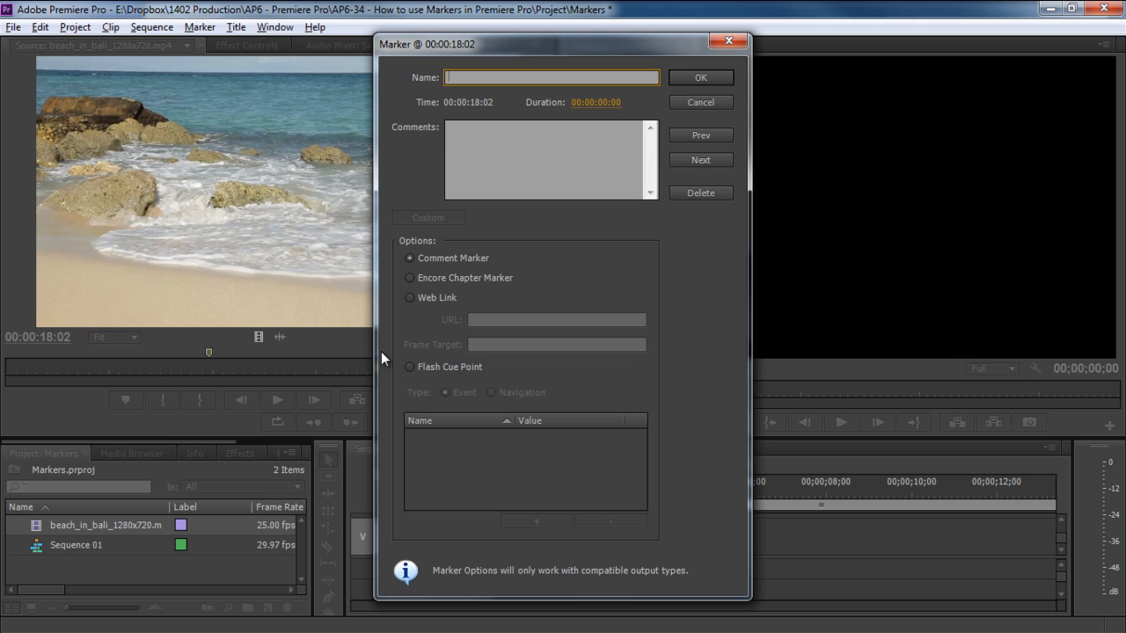
- Name the marker "Change of Shot 2" with comment "At this frame, the shot changes again" and confirm
text(Change of Sh)
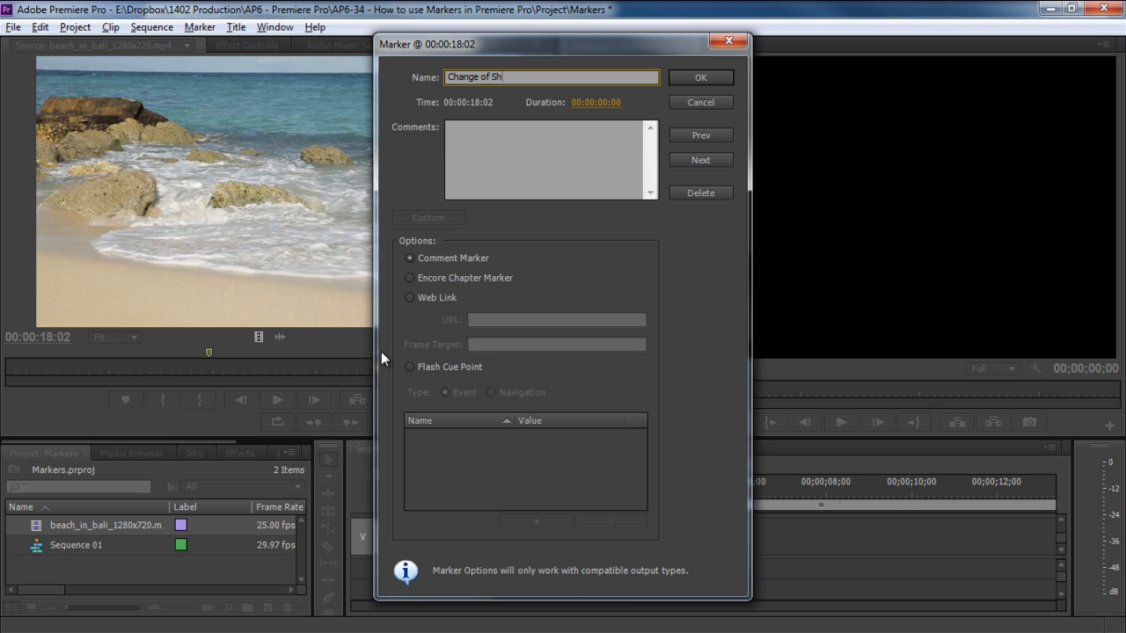
text(At this)
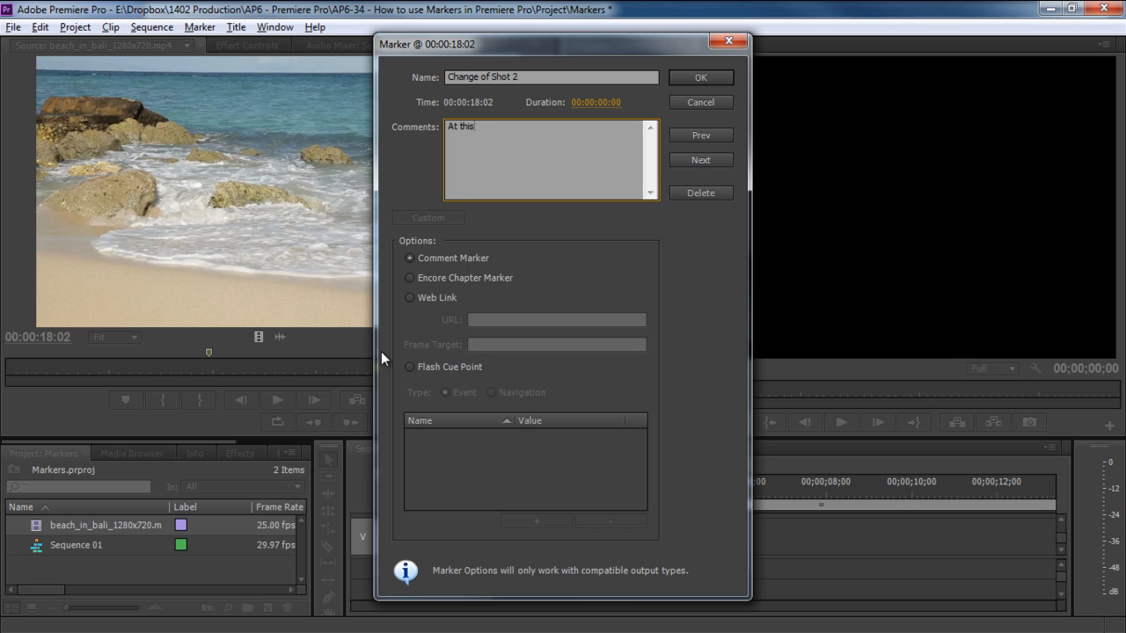
text(frame, the shot changes again)
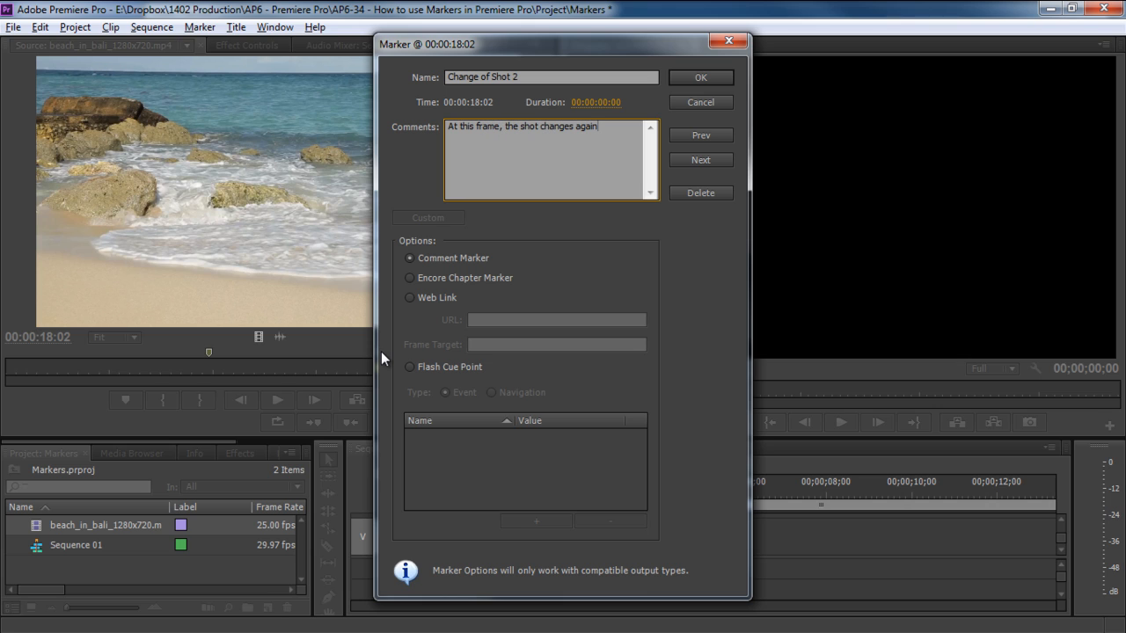
click(700, 77)
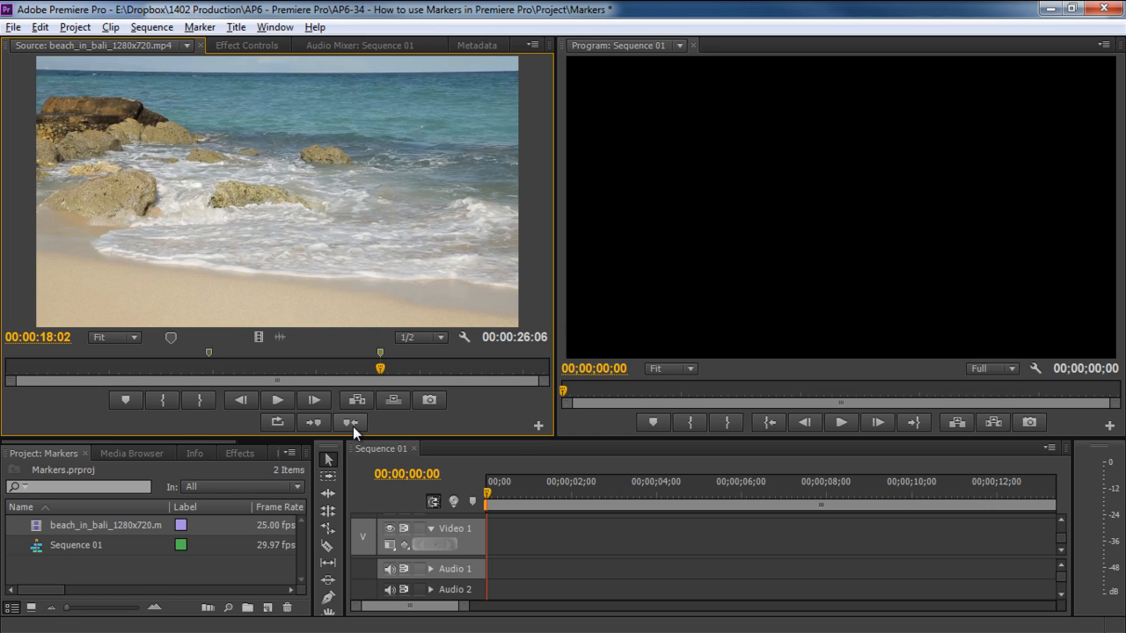
- Jump back to the first Change of Shot marker at 00:00:09:20
click(348, 422)
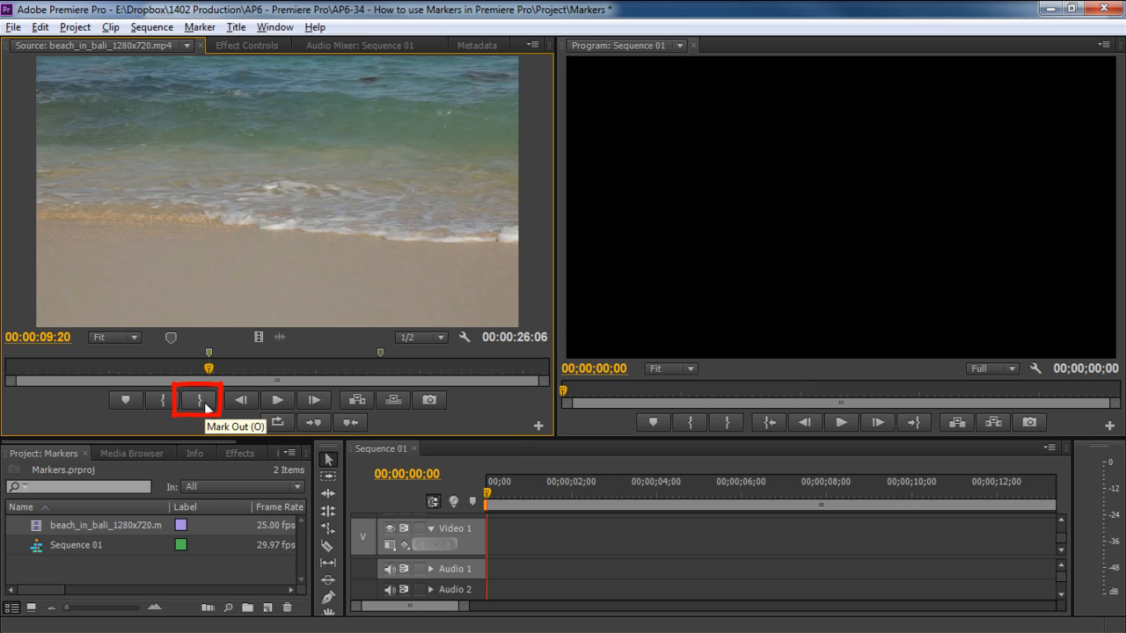
- Set the out point at 00:00:09:20 and move the playhead back to 00:00:07:19 for the in point
click(197, 401)
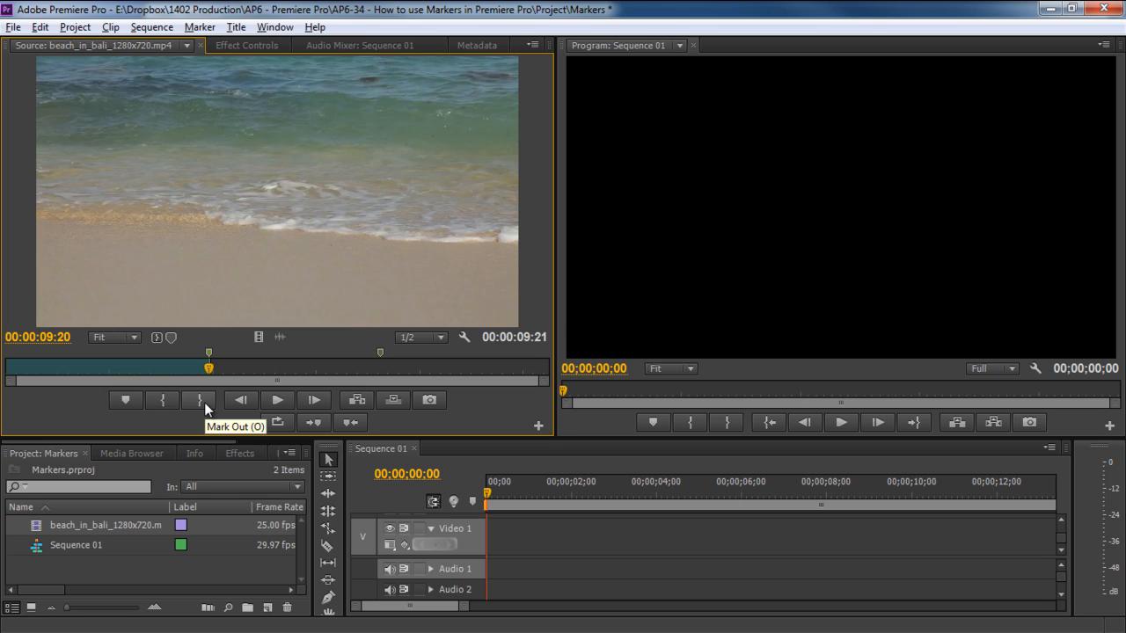
mouse_move(227, 367)
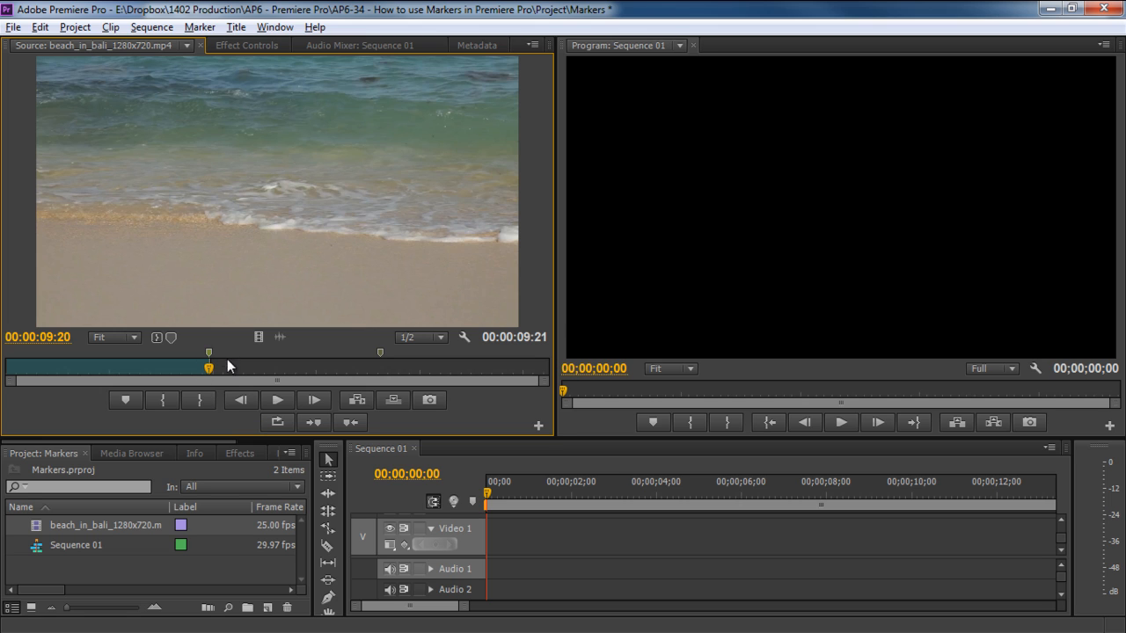
drag(208, 367, 179, 368)
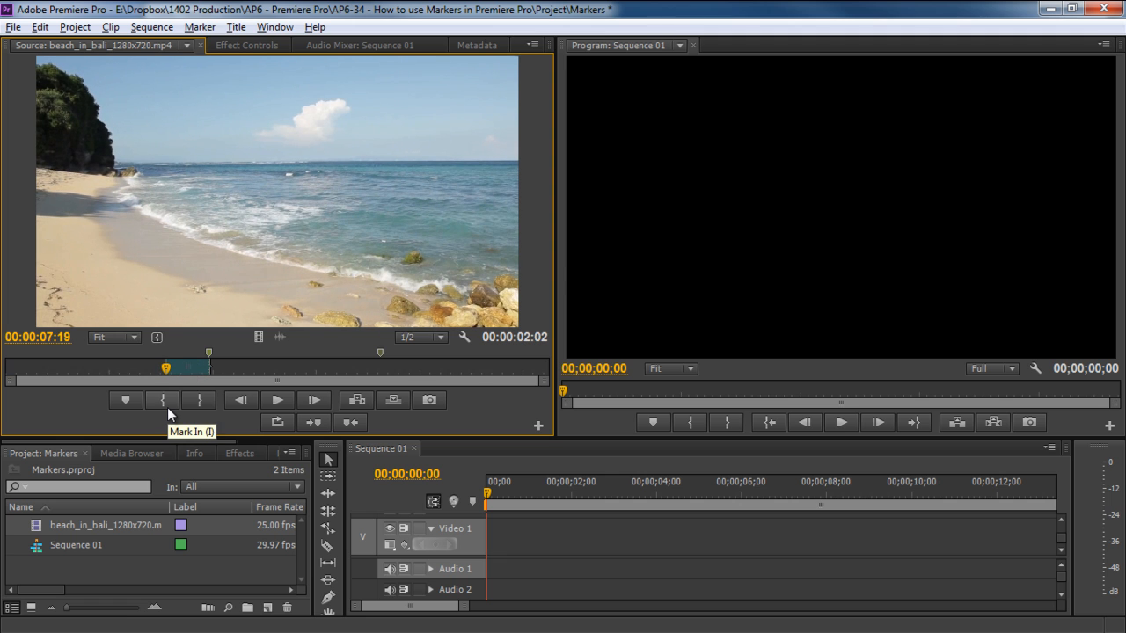
mouse_move(485, 496)
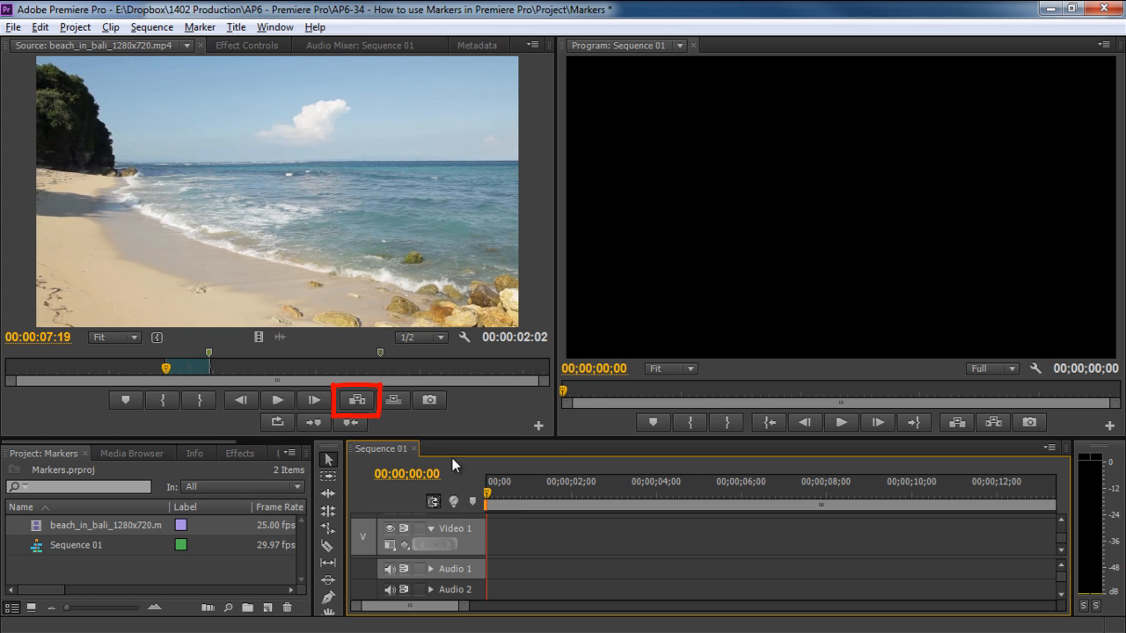
mouse_move(355, 401)
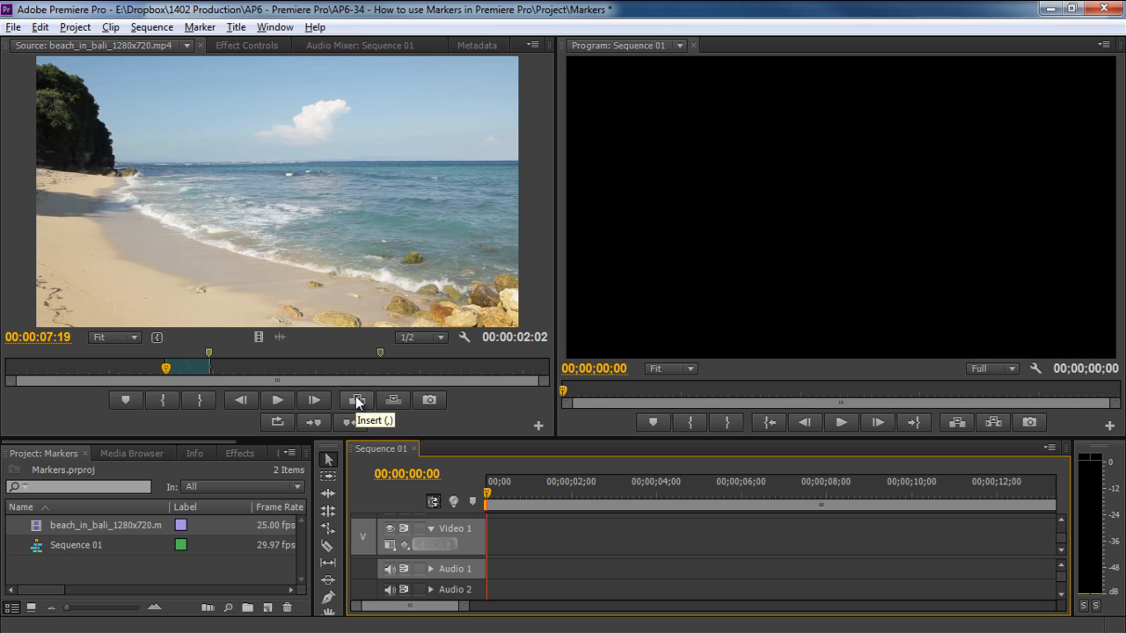
- Insert the 2:02 beach range into Sequence 01 and play it back
click(355, 401)
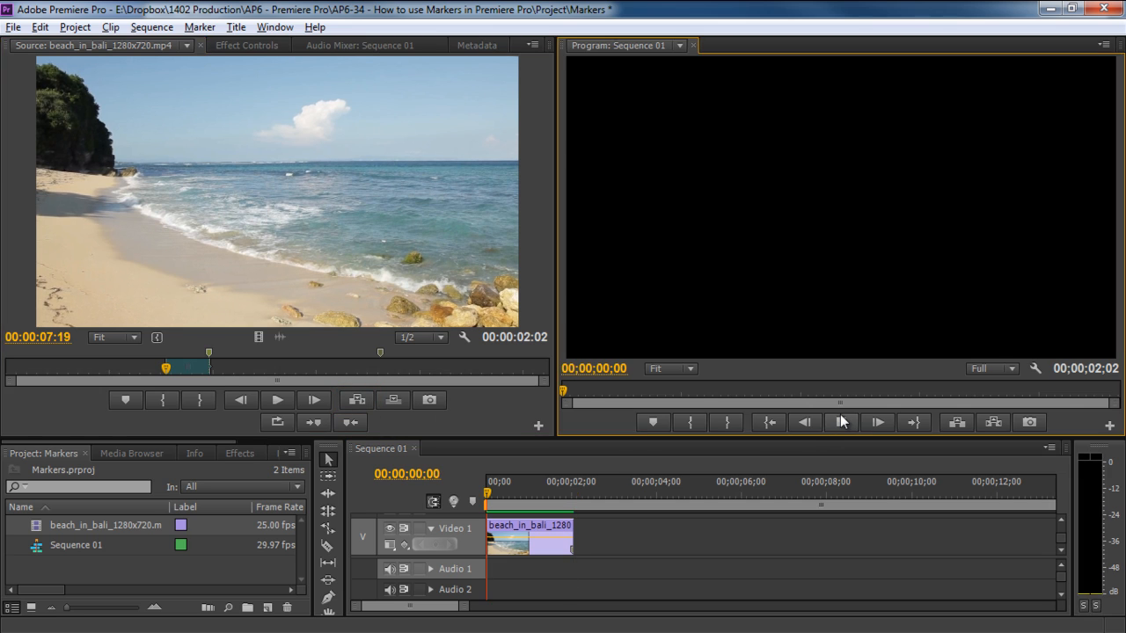
click(839, 422)
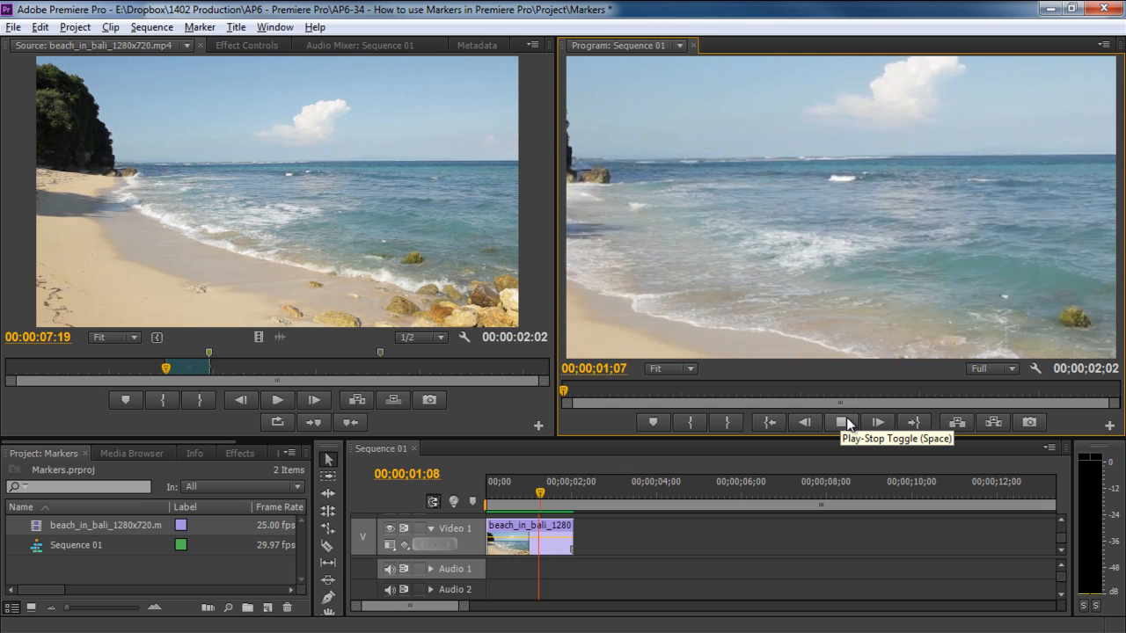
click(839, 422)
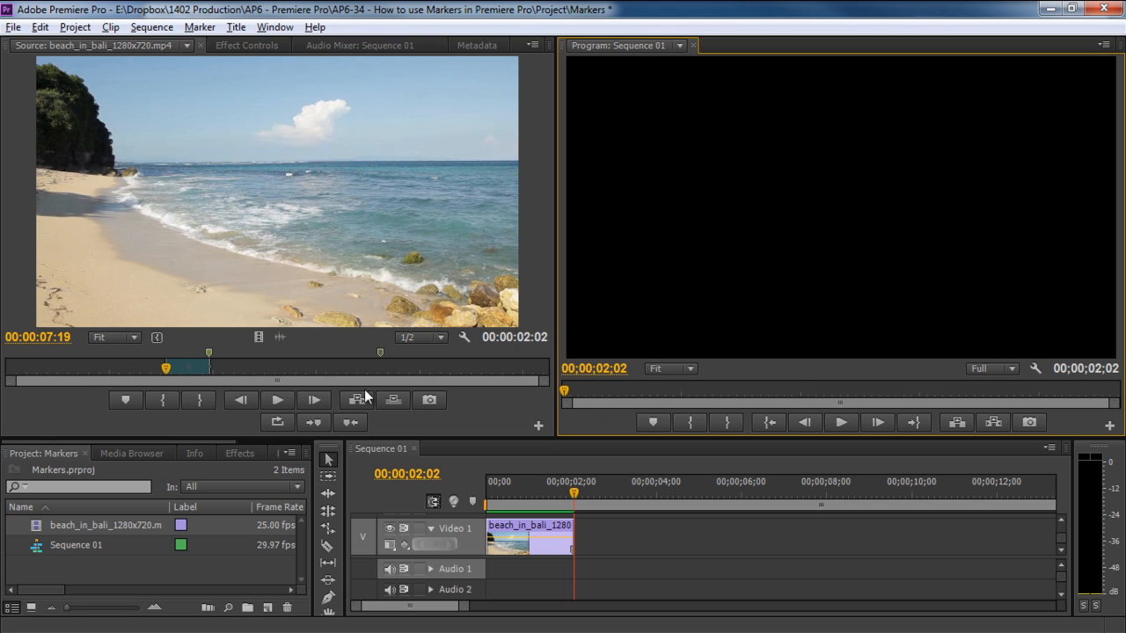
mouse_move(162, 352)
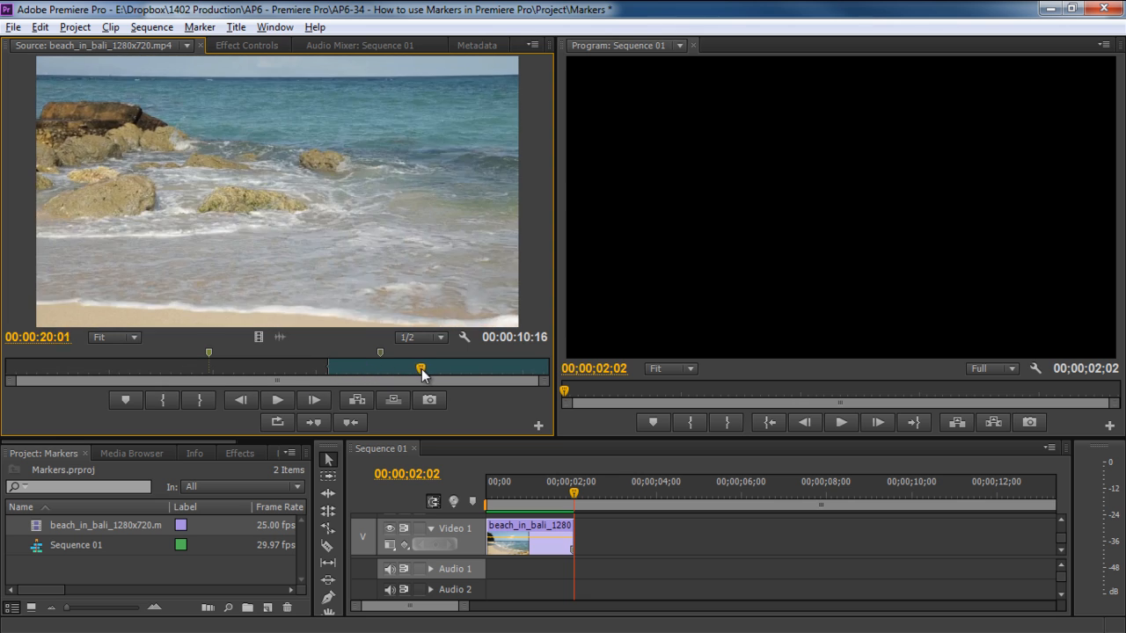
- Scrub the beach clip to about 00:00:20:21 for a new out point
drag(420, 369, 437, 369)
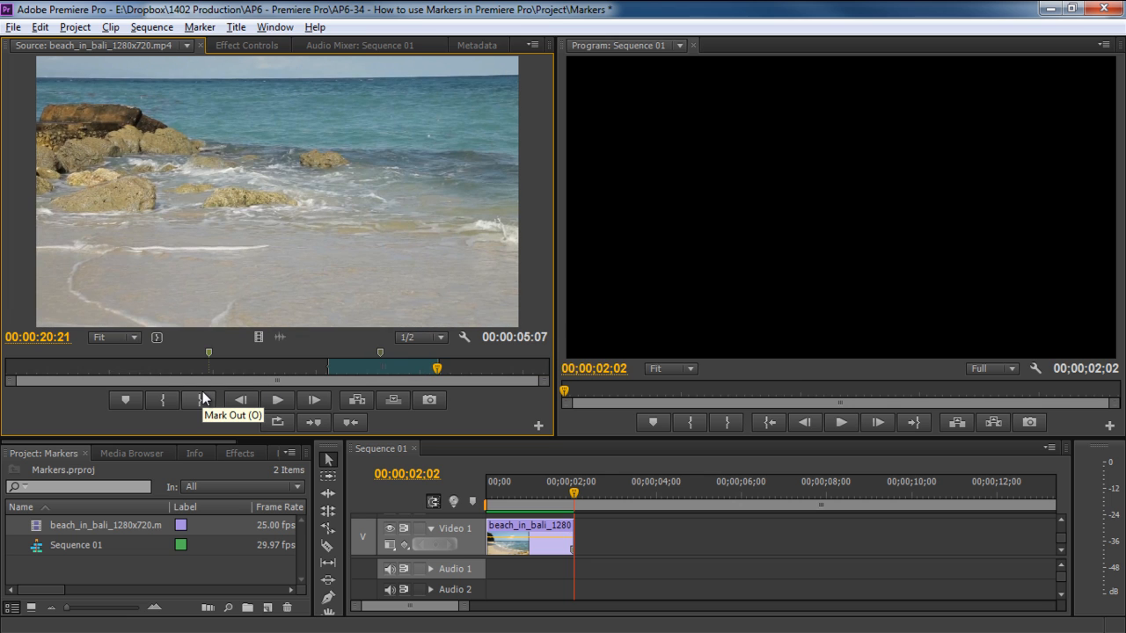
mouse_move(538, 506)
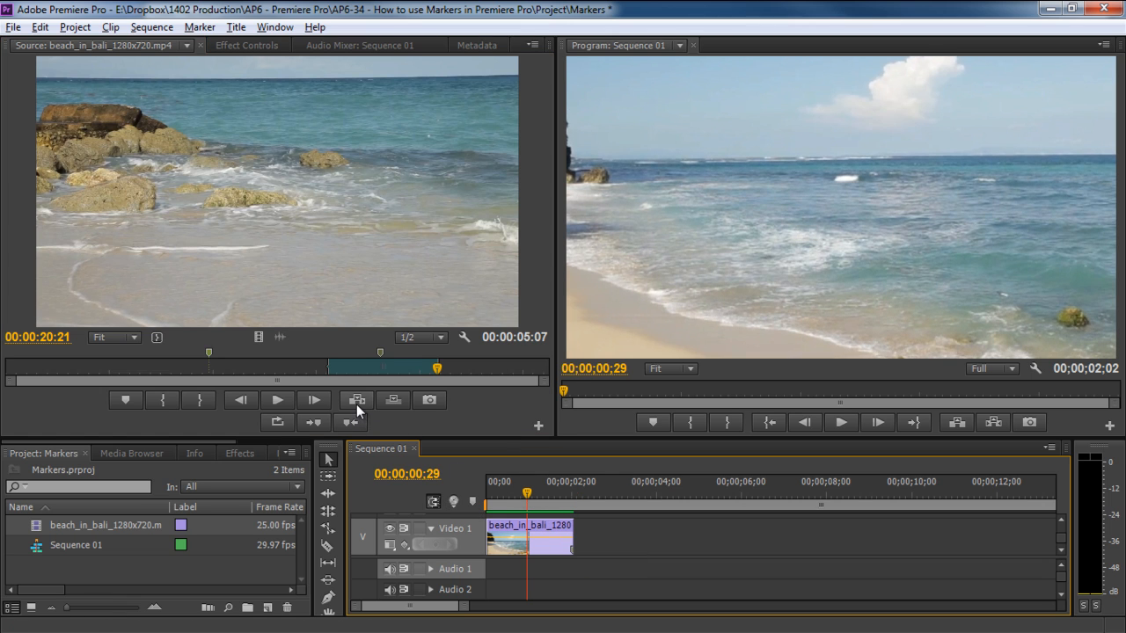
mouse_move(356, 422)
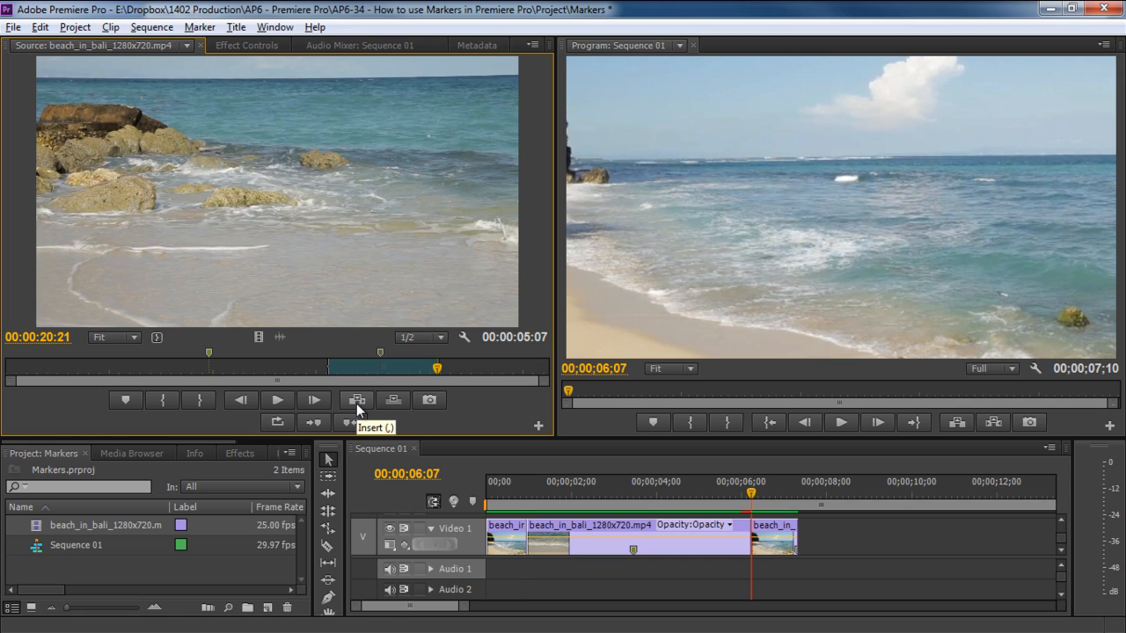
mouse_move(496, 491)
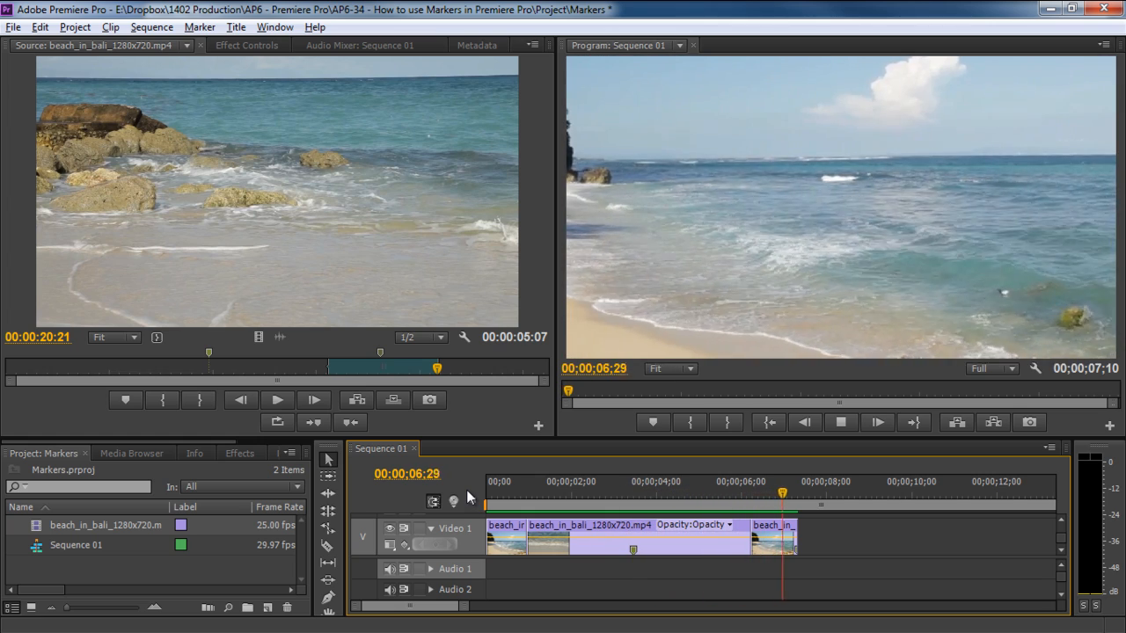
key(ctrl+z)
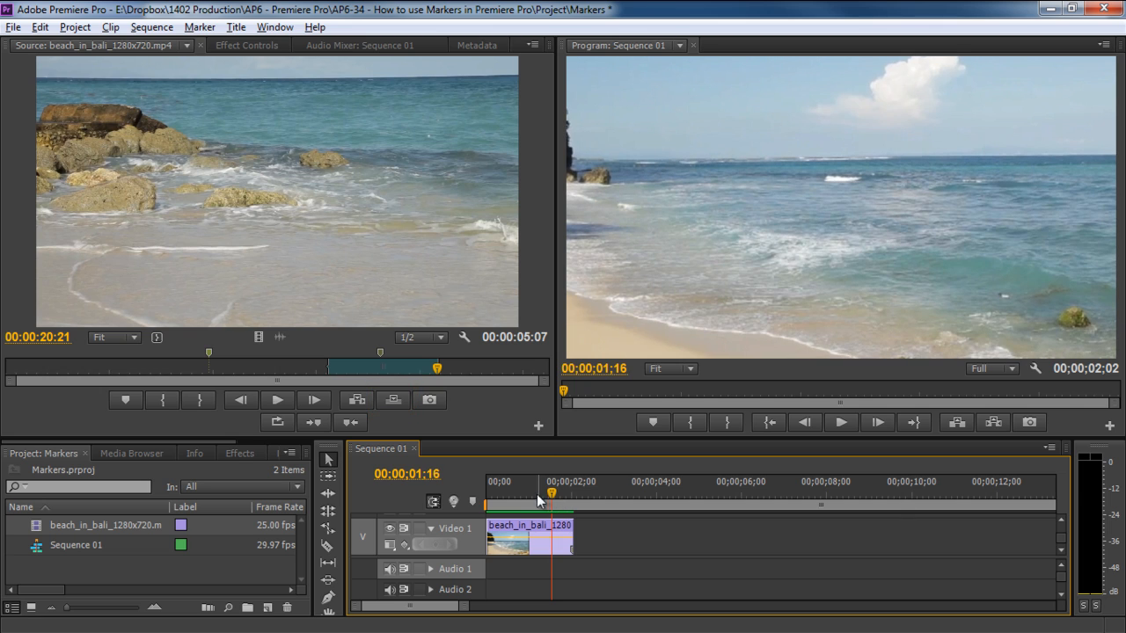
mouse_move(394, 401)
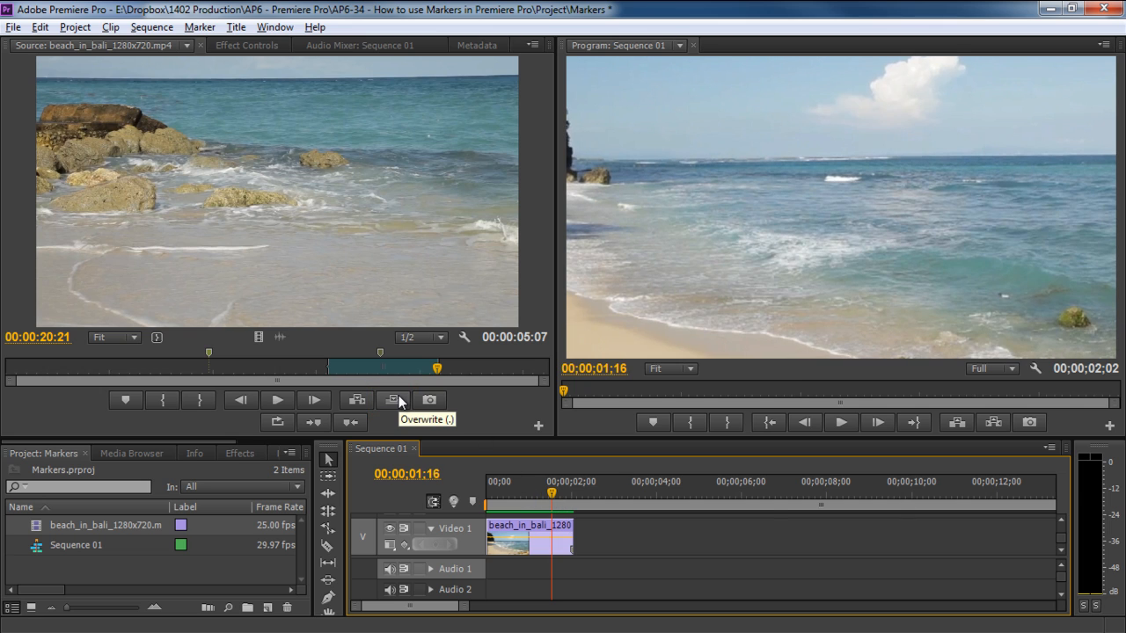
- Overwrite Sequence 01 with the 5:07 beach range from 1:16 and play the sequence through
click(394, 401)
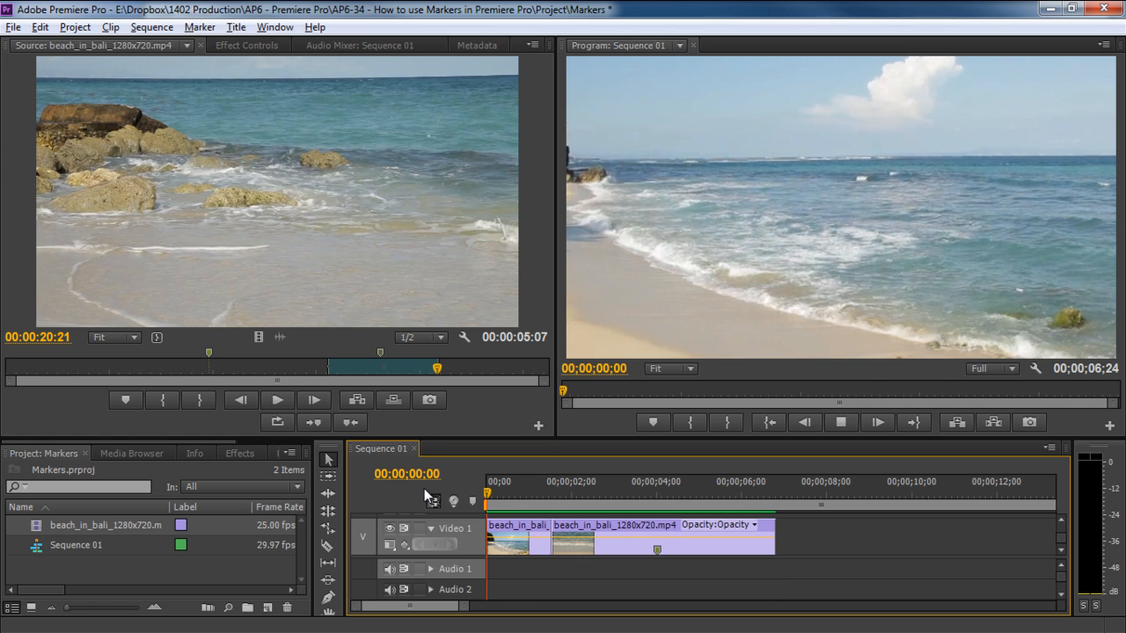
click(570, 482)
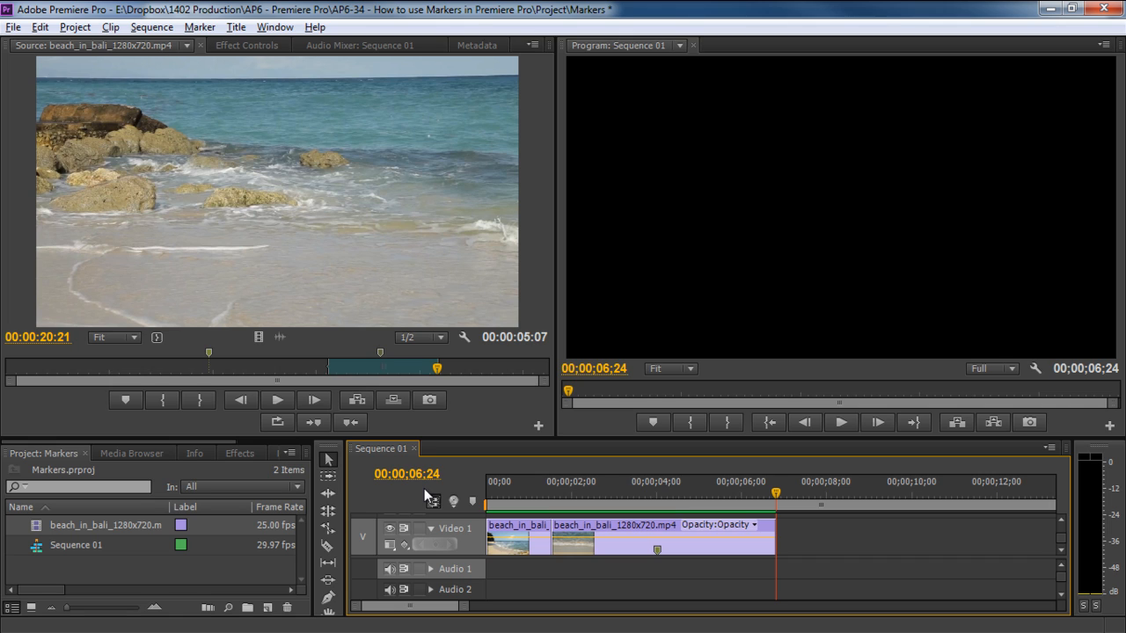
mouse_move(579, 496)
text(Refe)
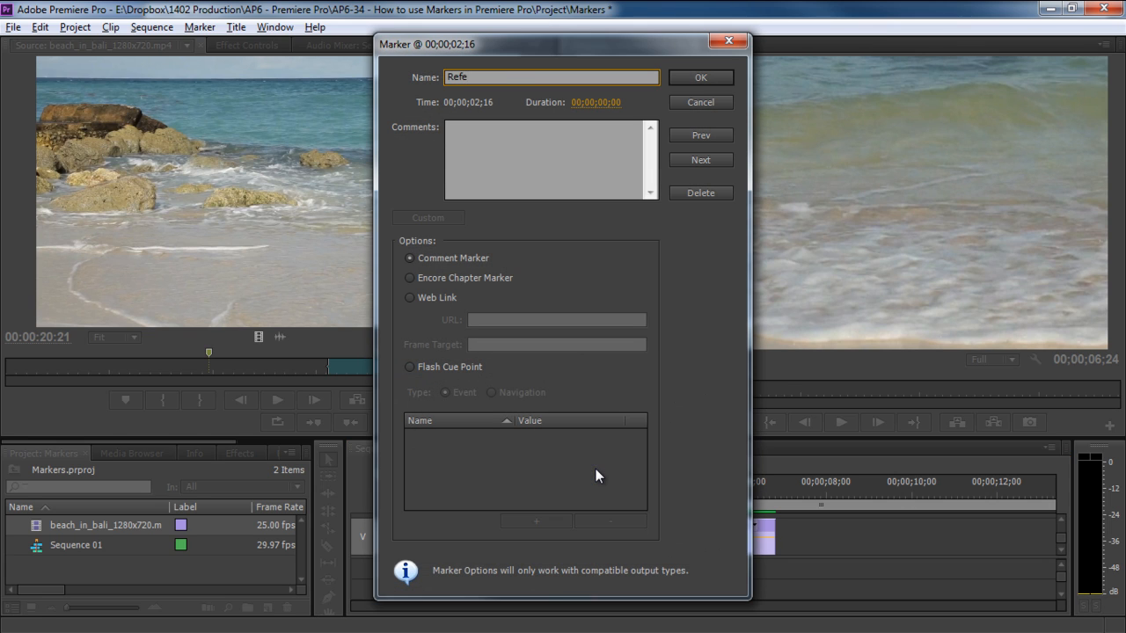
- Enter the marker comment 'Add Title Clip' and confirm the Reference Marker at 2;16
text(Add)
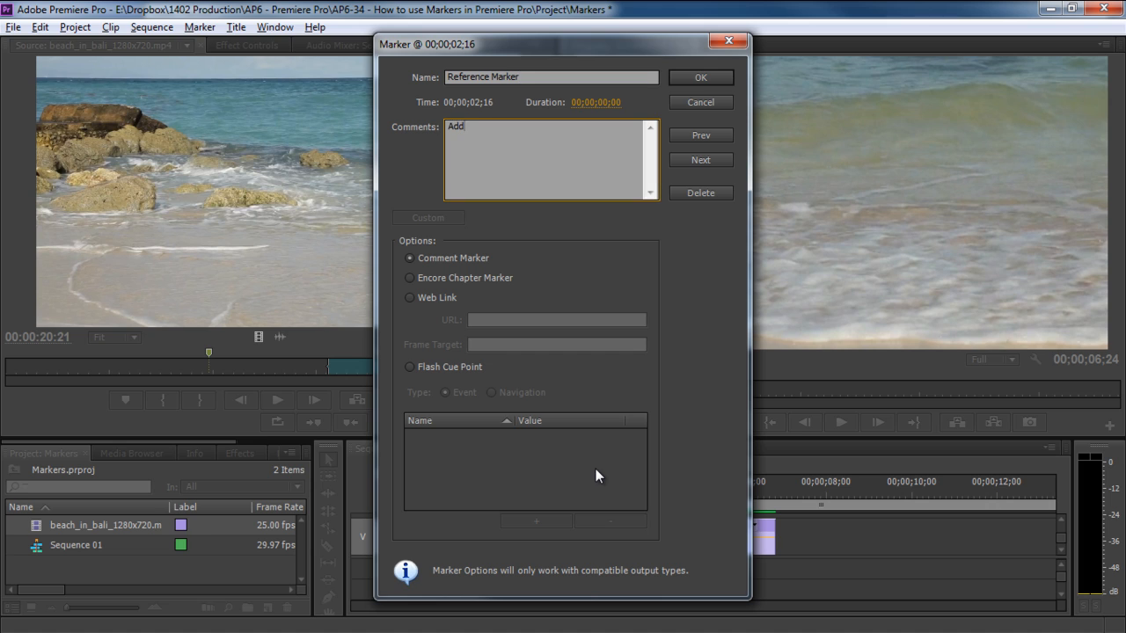
text(Title Clip)
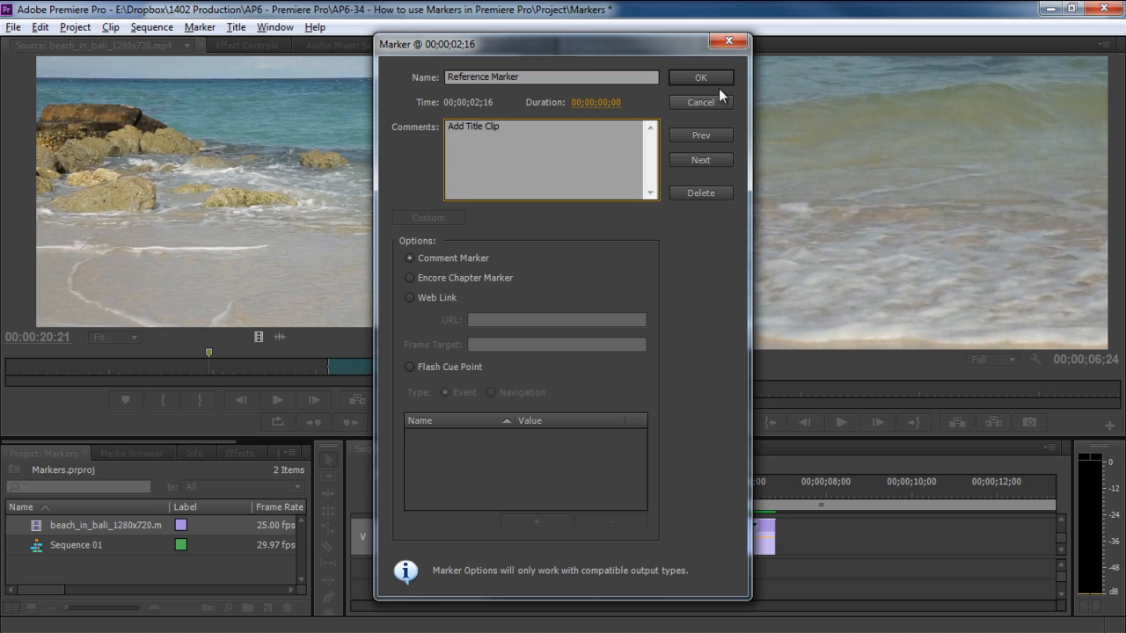
click(700, 77)
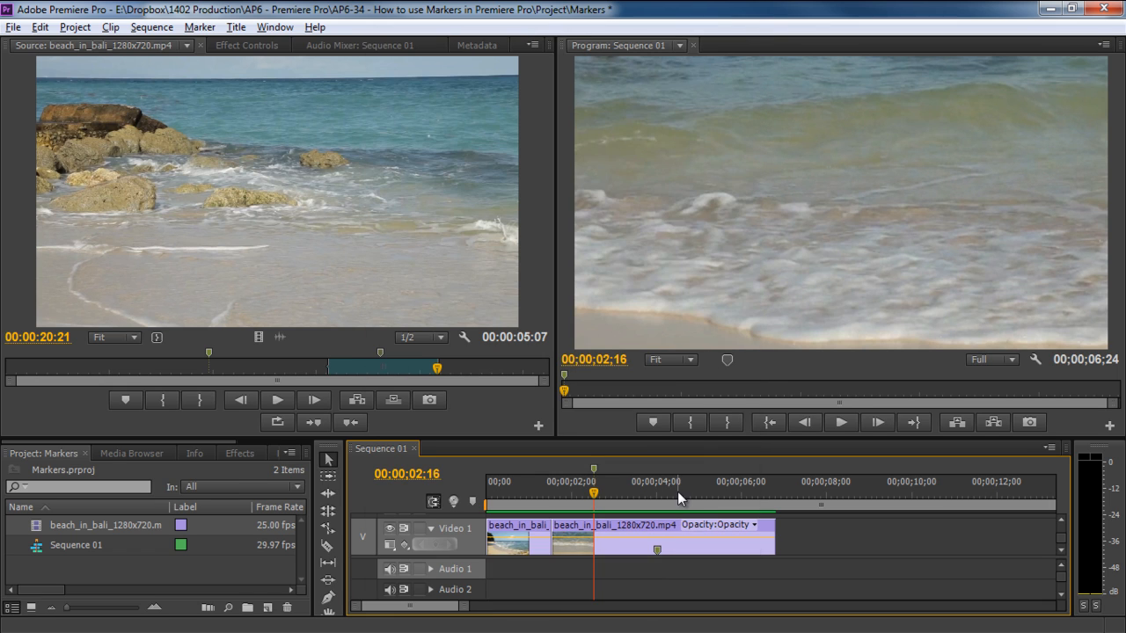
click(694, 549)
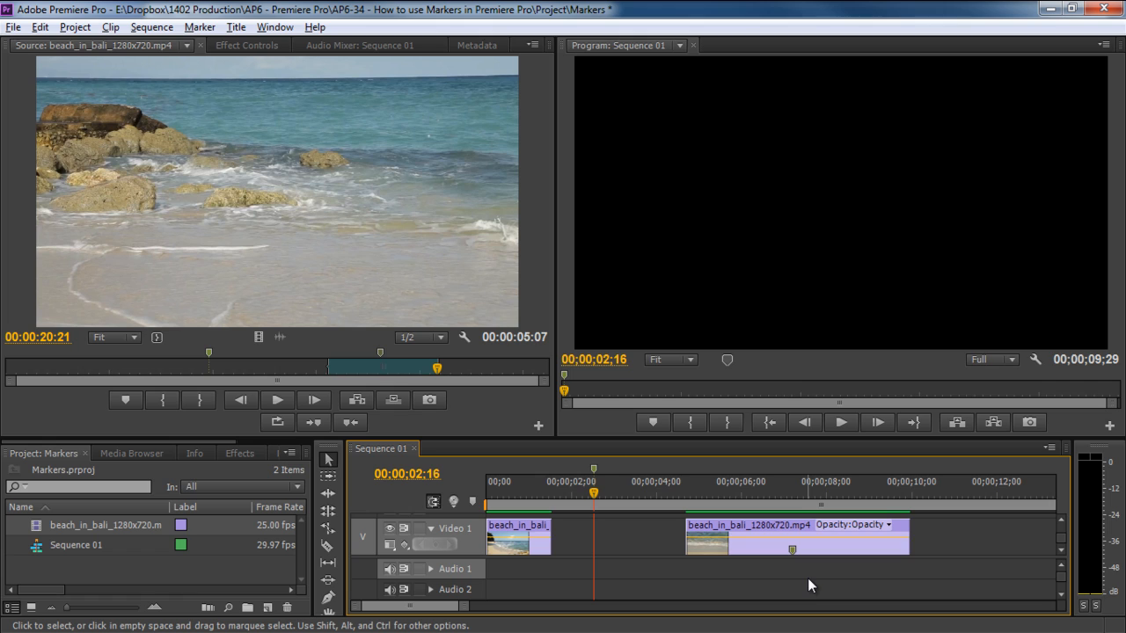
mouse_move(595, 472)
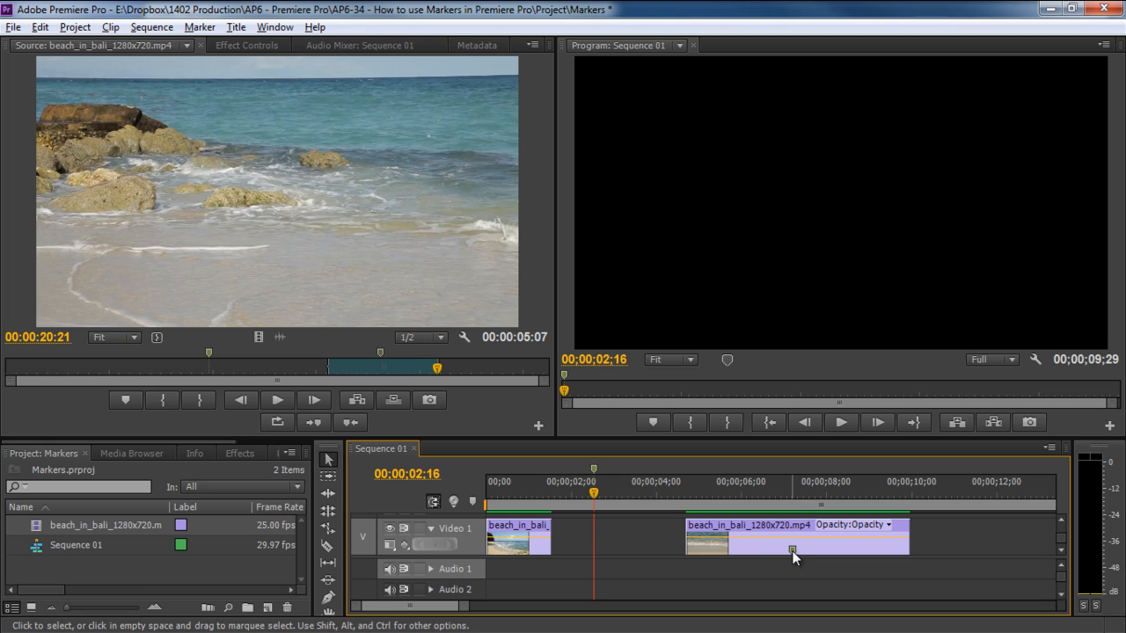
mouse_move(791, 549)
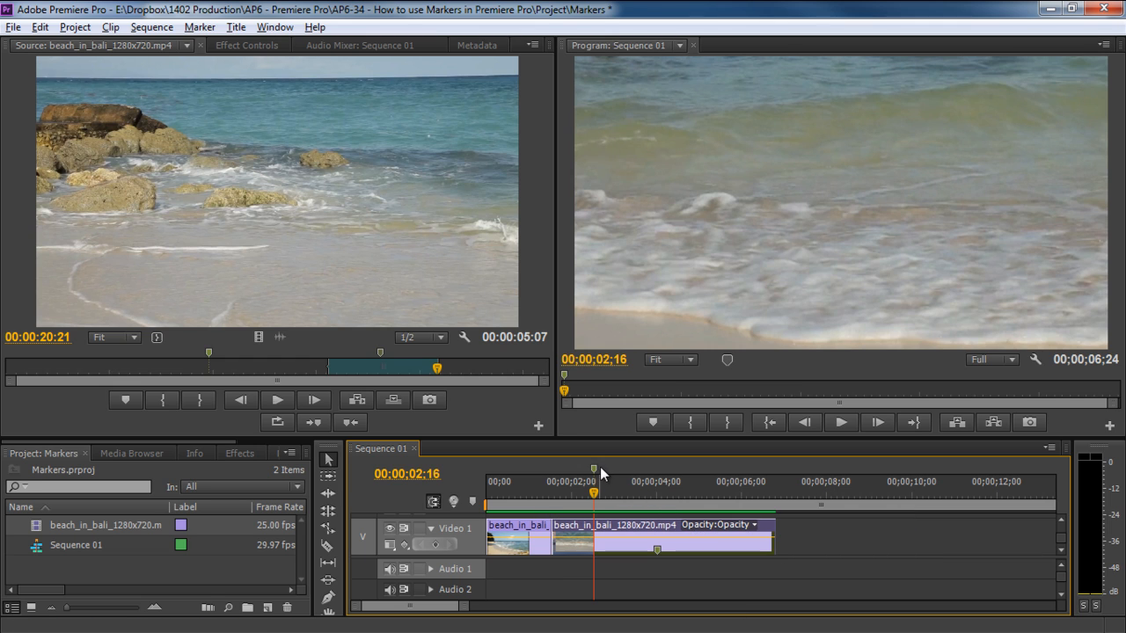
- Load the beach clip in the Source Monitor and loop playback of its In-to-Out range
double_click(594, 492)
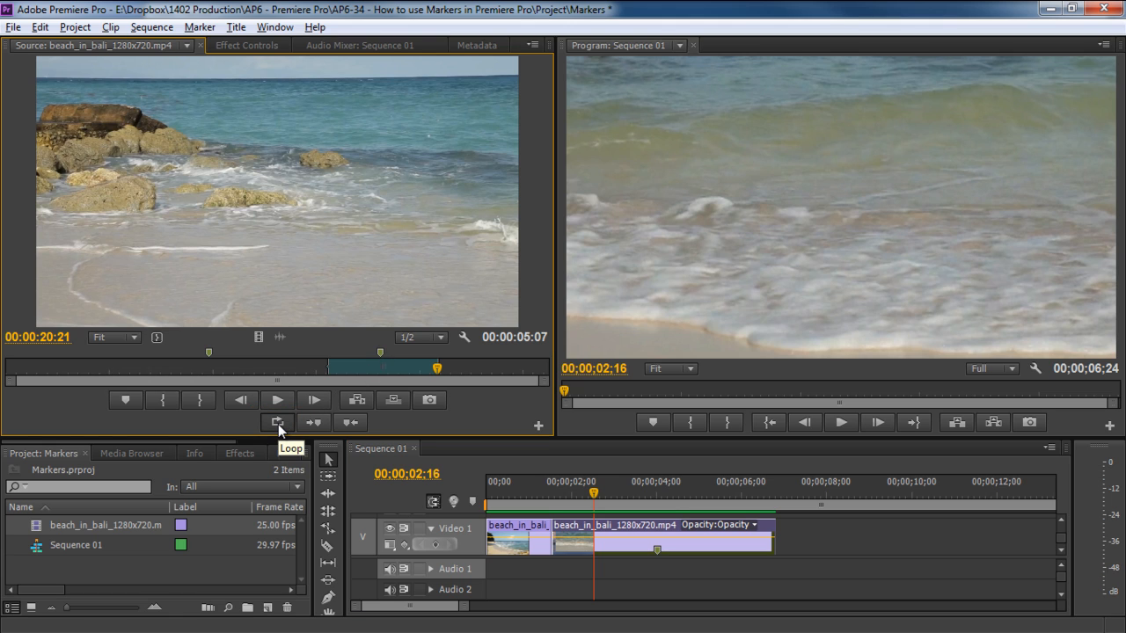
click(276, 401)
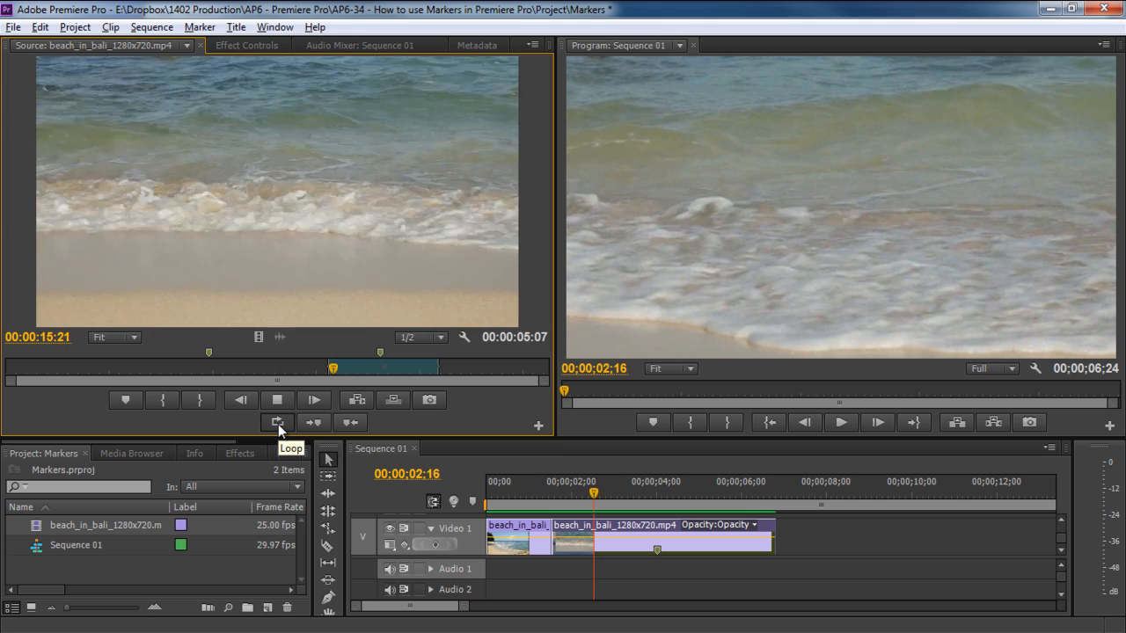